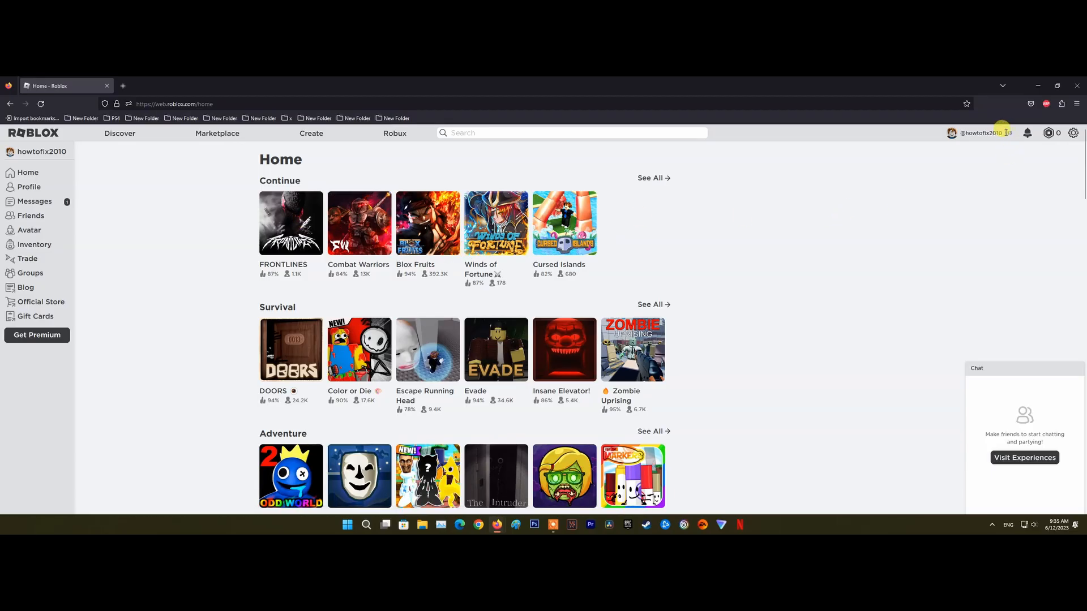
mouse_move(1003, 181)
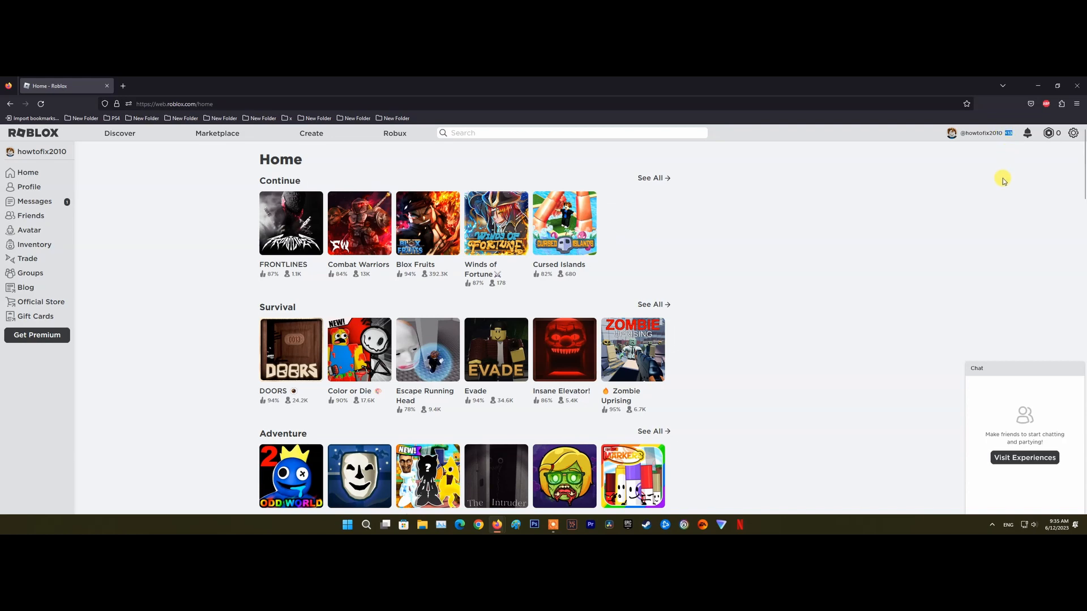
mouse_move(1034, 168)
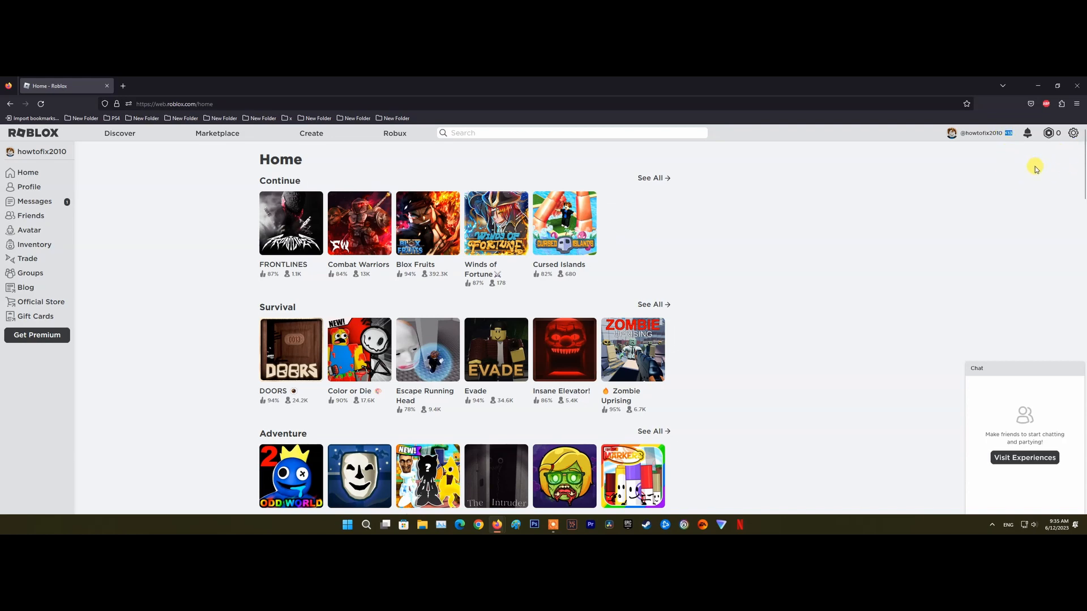
mouse_move(1017, 191)
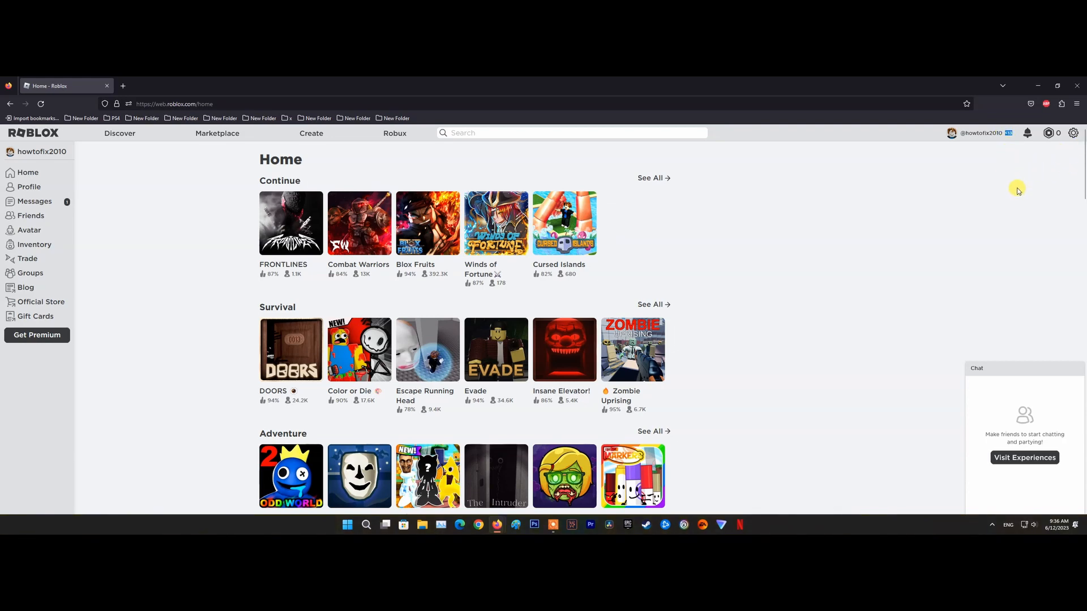
mouse_move(1074, 132)
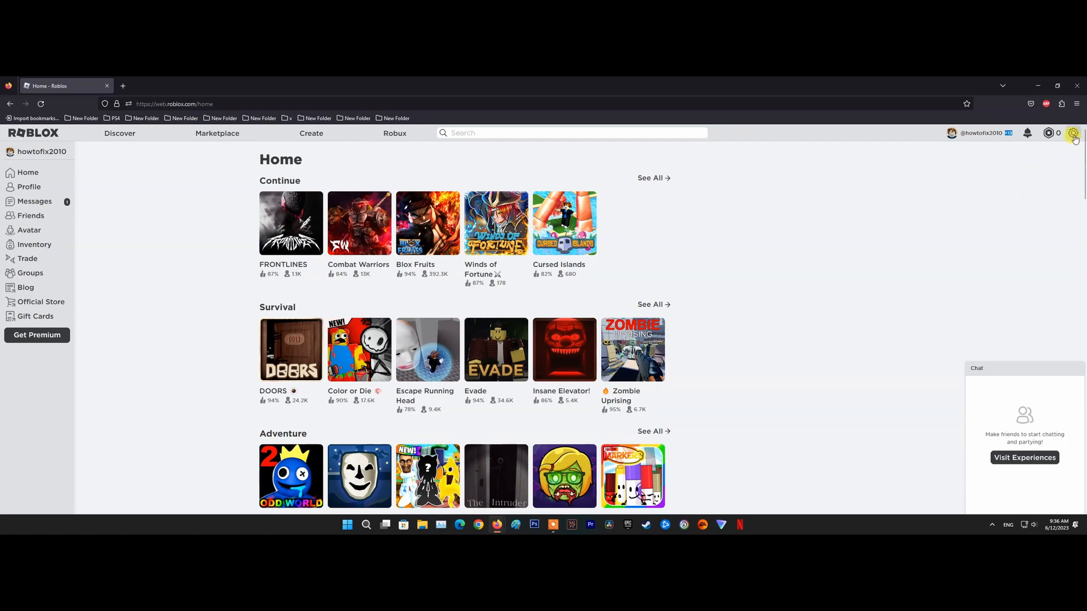
click(1073, 132)
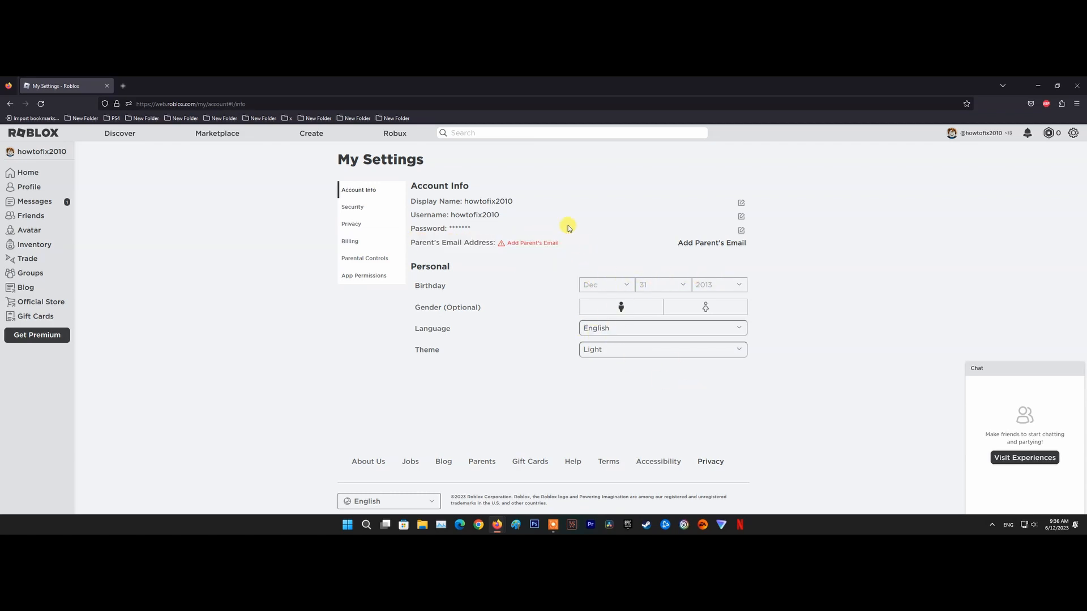
mouse_move(582, 239)
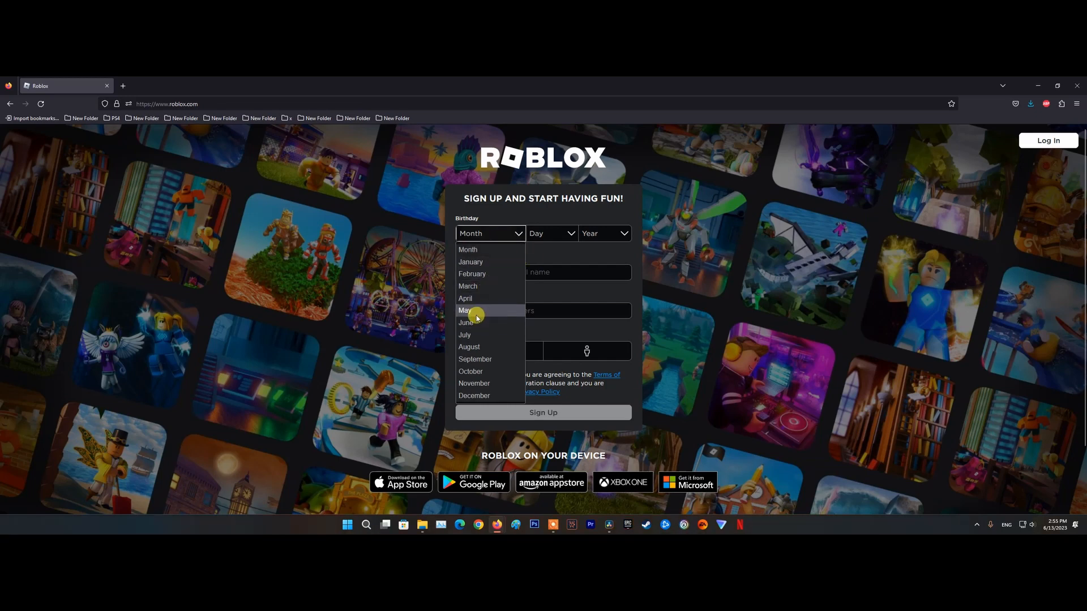
Enter a birthday of May 05, 1990 on the sign-up form, leaving username and password blank
click(465, 311)
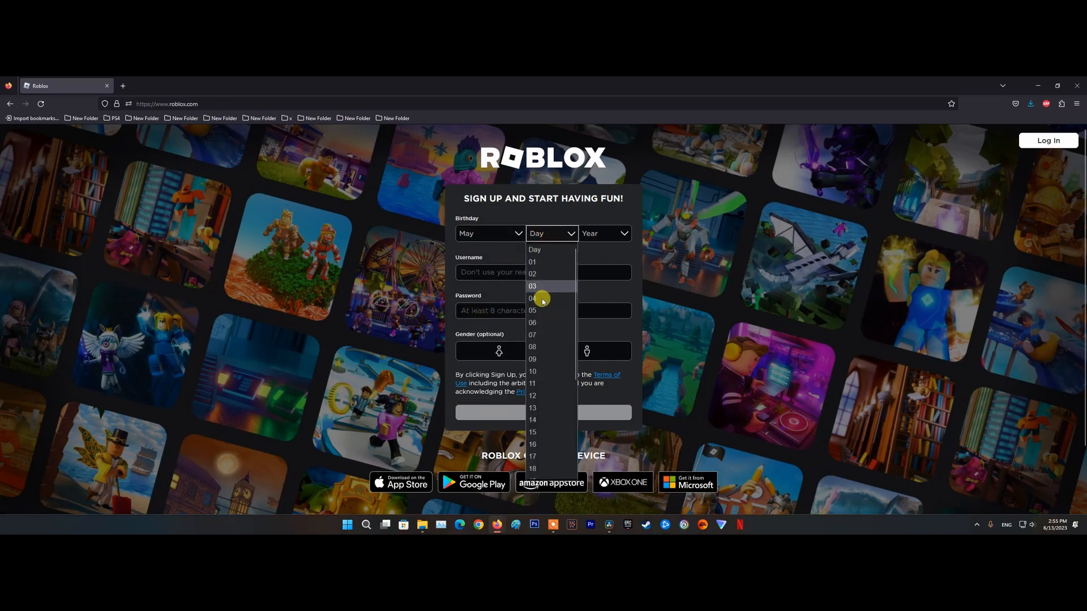
click(604, 234)
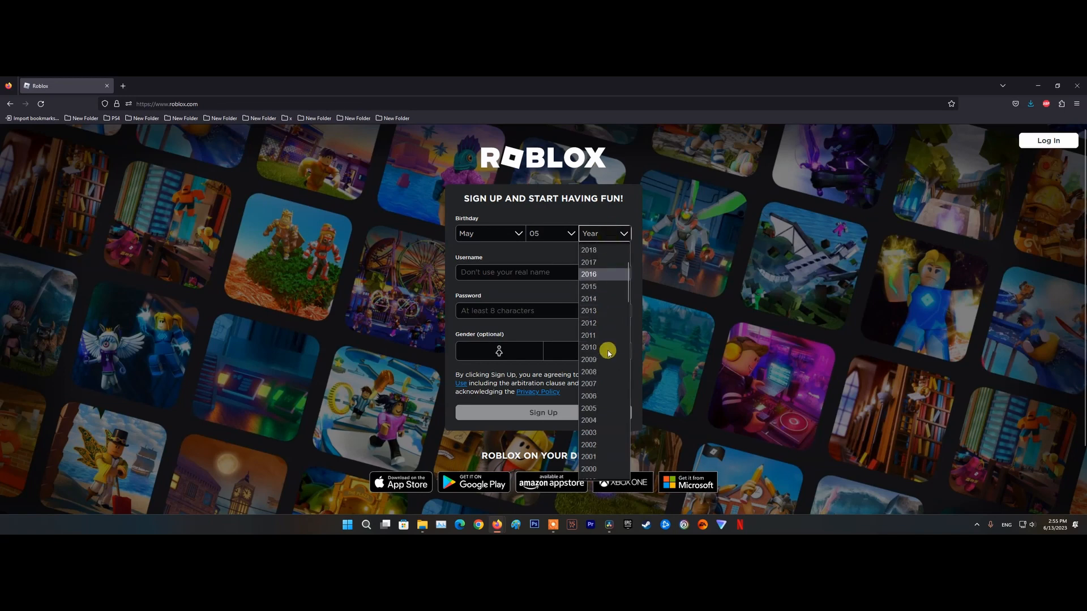
scroll(down, 3)
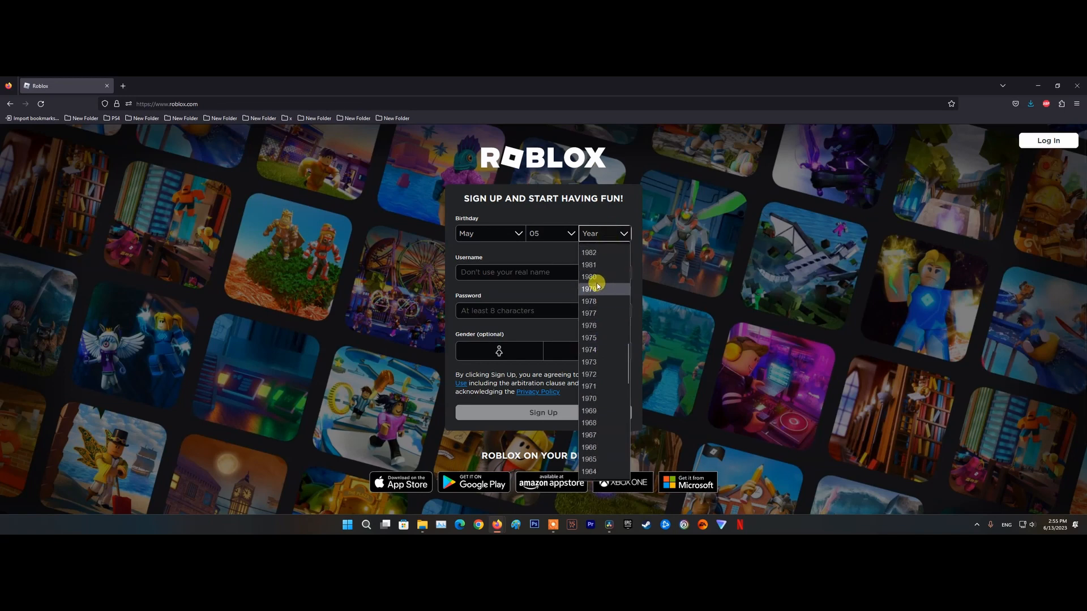
click(589, 277)
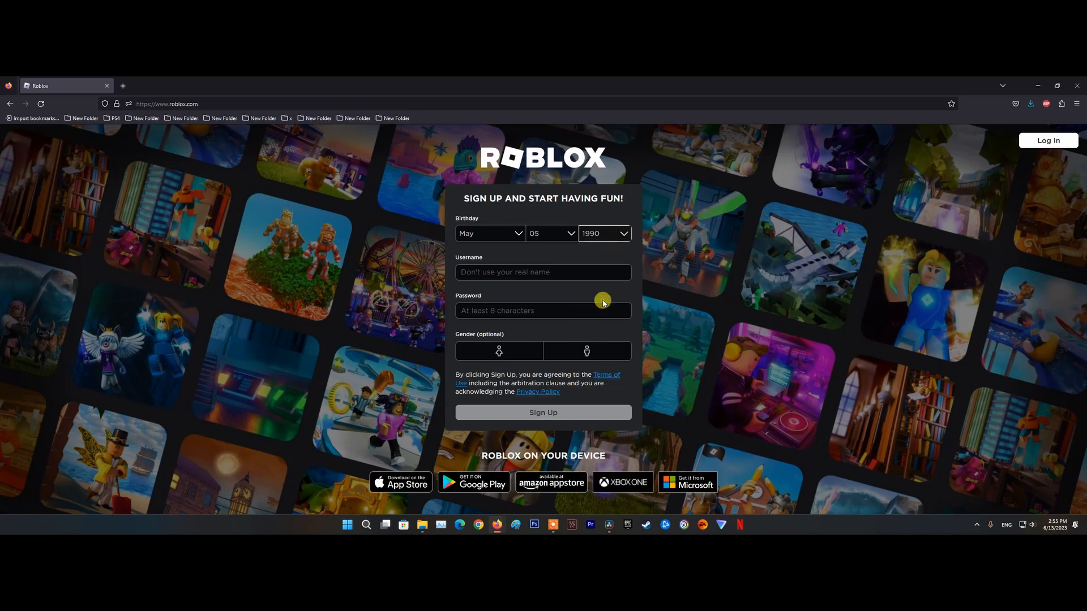